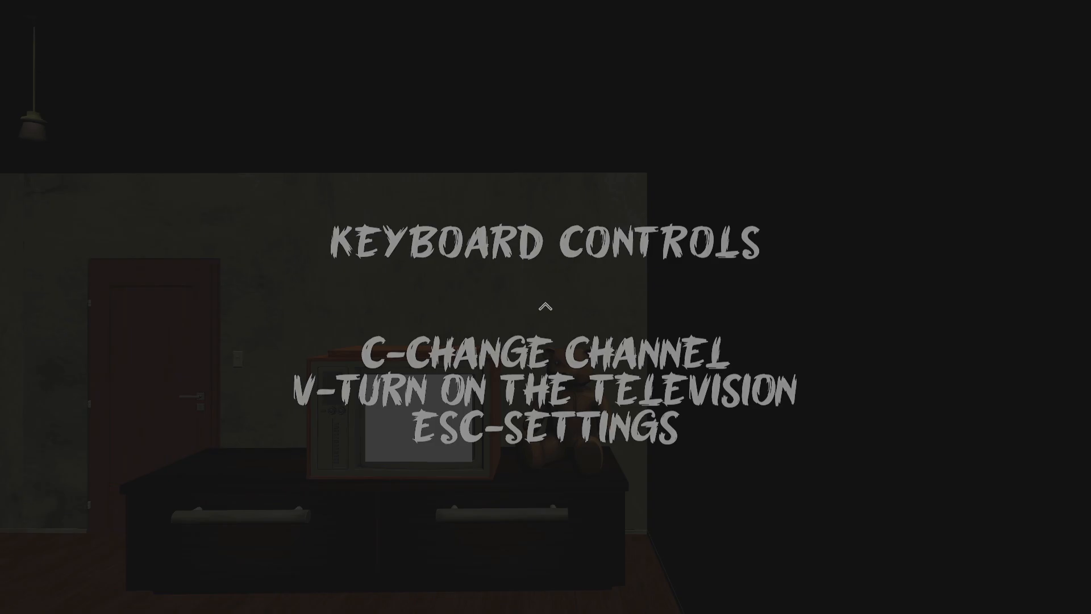
# Step: Turn on the old television with V and flip its channels between static and a picture
pyautogui.press('Escape')
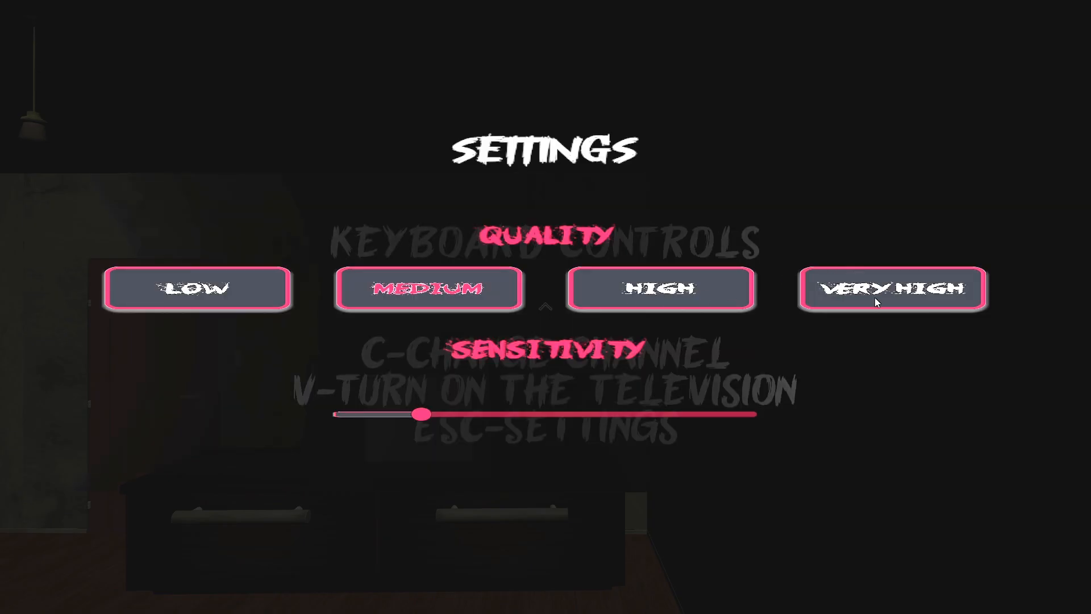
pyautogui.click(892, 287)
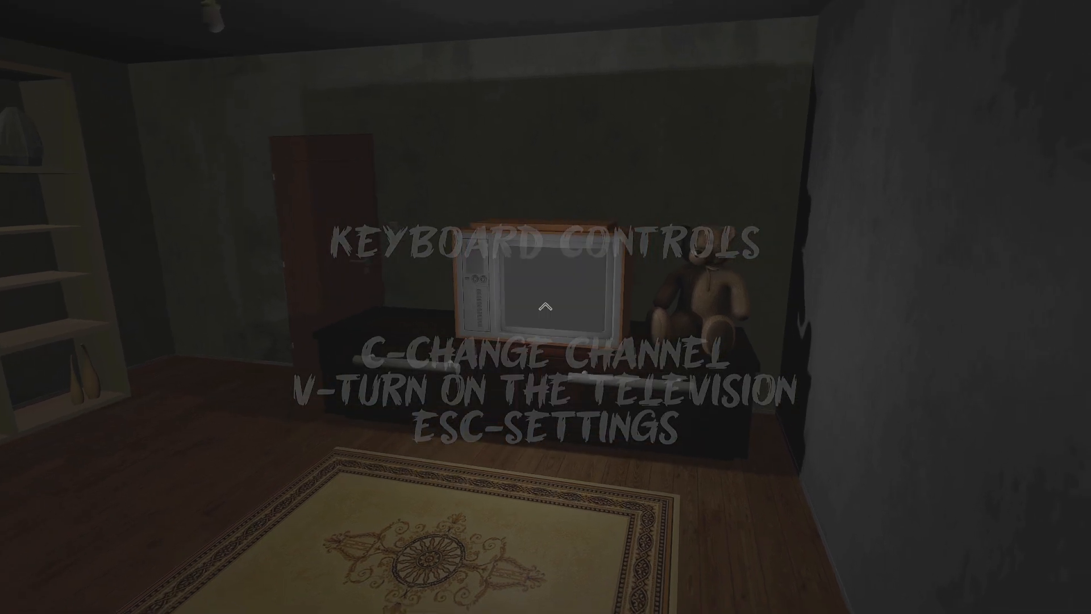
pyautogui.press('v')
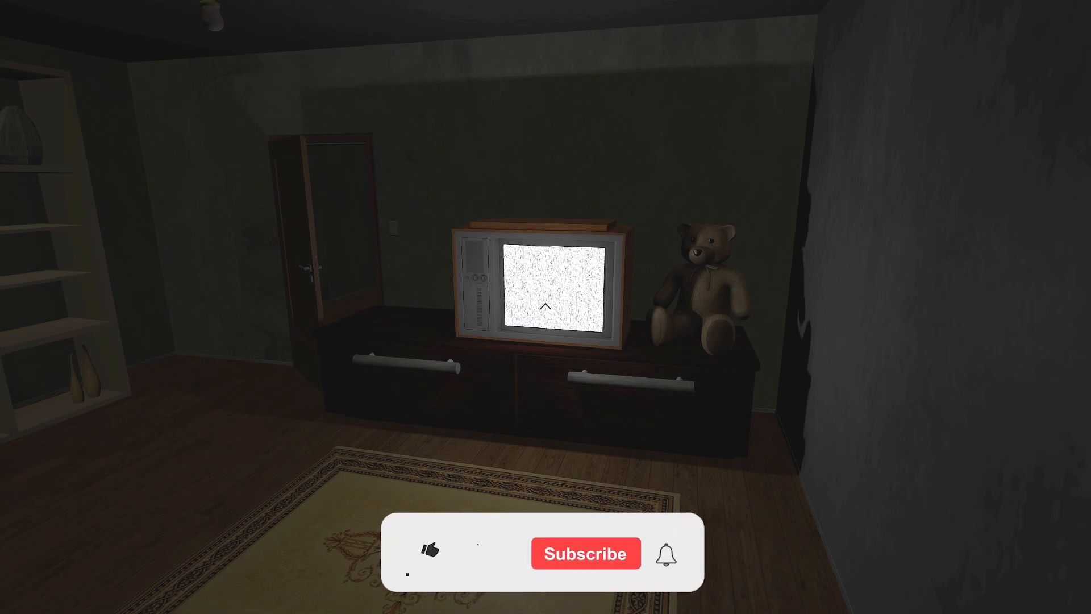
pyautogui.click(430, 551)
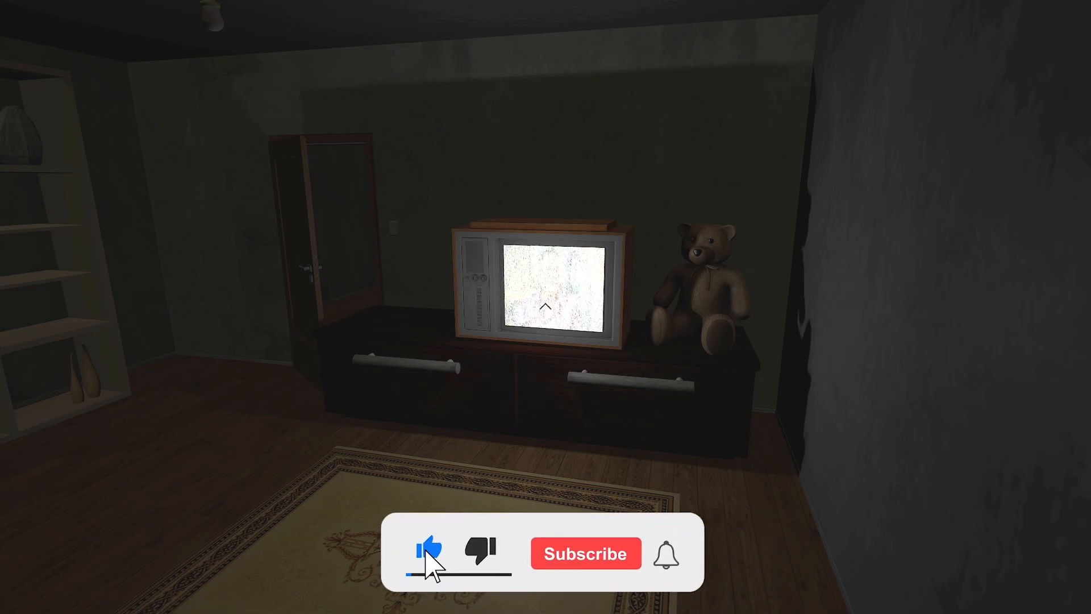
pyautogui.click(584, 554)
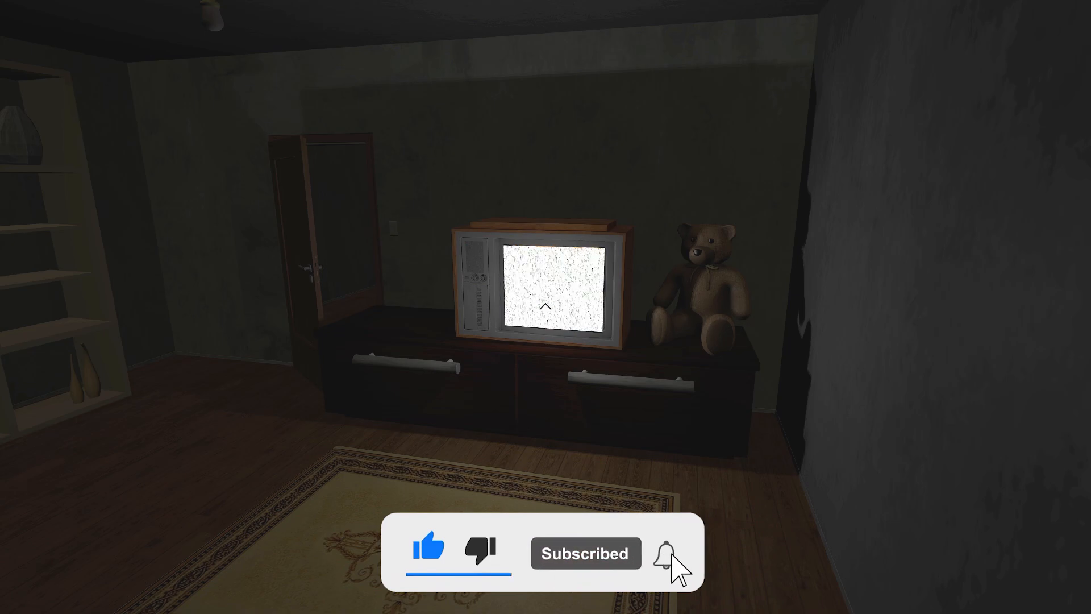